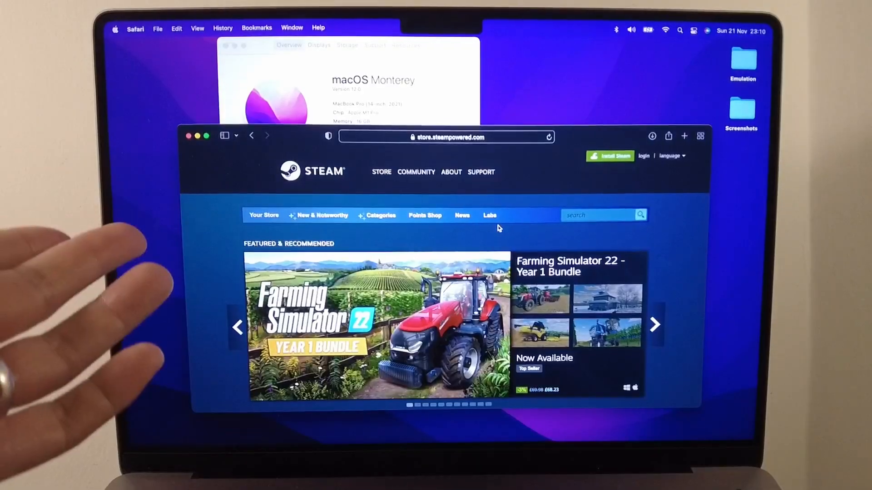
Download Steam for Mac from store.steampowered.com and launch the installed Steam app from Applications
{"action": "left_click", "coordinate": [655, 326]}
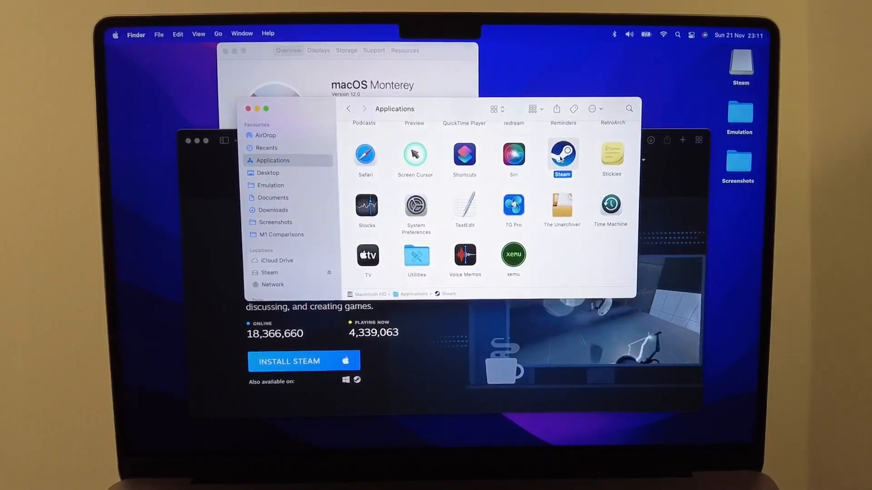
{"action": "double_click", "coordinate": [562, 154]}
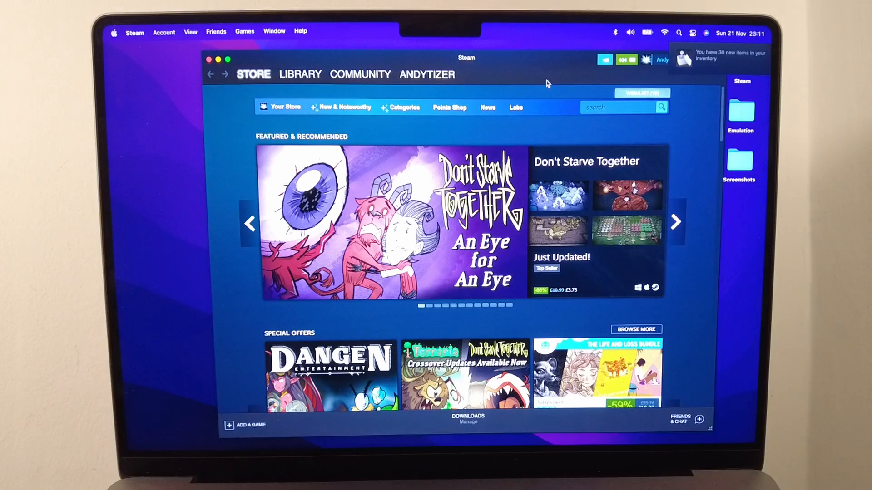
Locate Counter-Strike: Global Offensive in the Steam library via its store page and a csgo search
{"action": "left_click", "coordinate": [675, 222]}
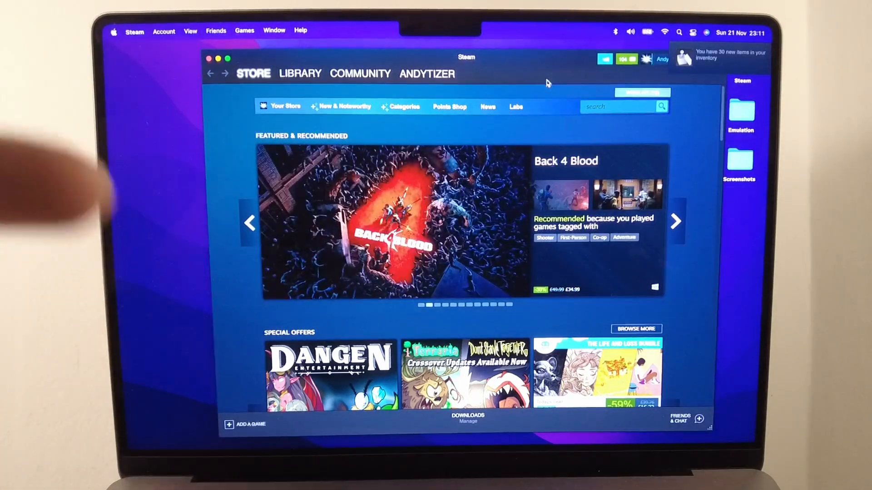
{"action": "left_click", "coordinate": [300, 73]}
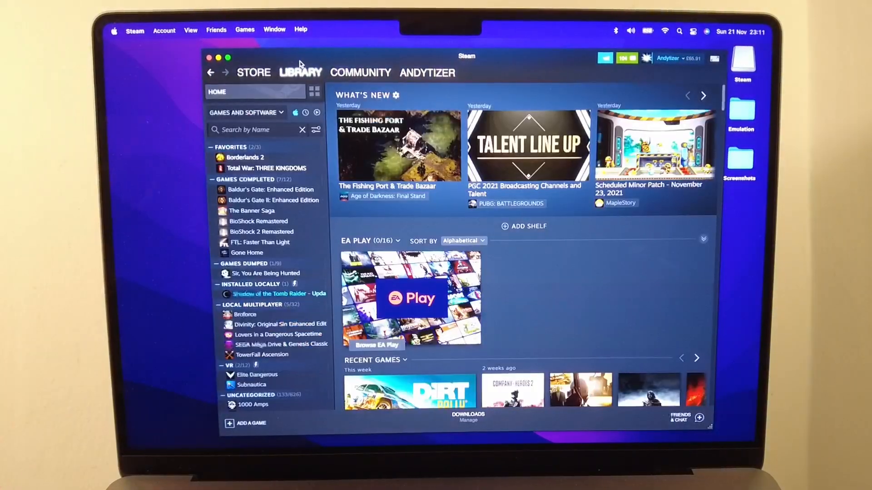
{"action": "left_click", "coordinate": [254, 73]}
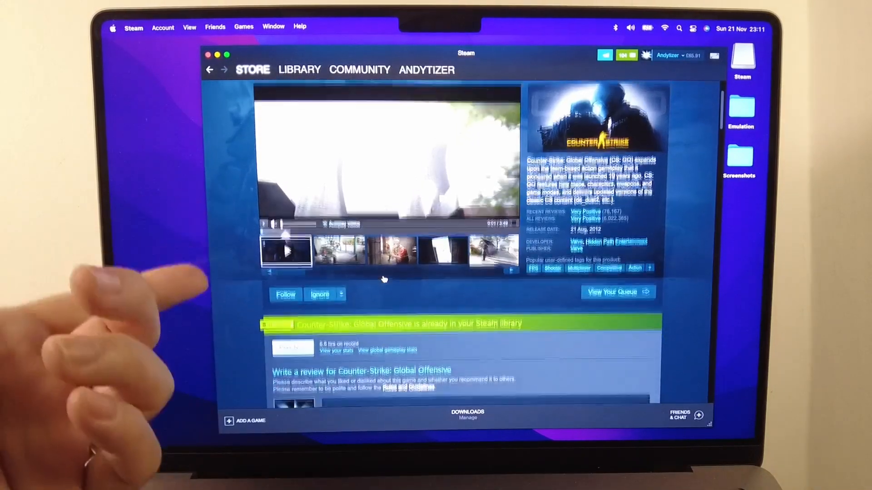
{"action": "left_click", "coordinate": [299, 69]}
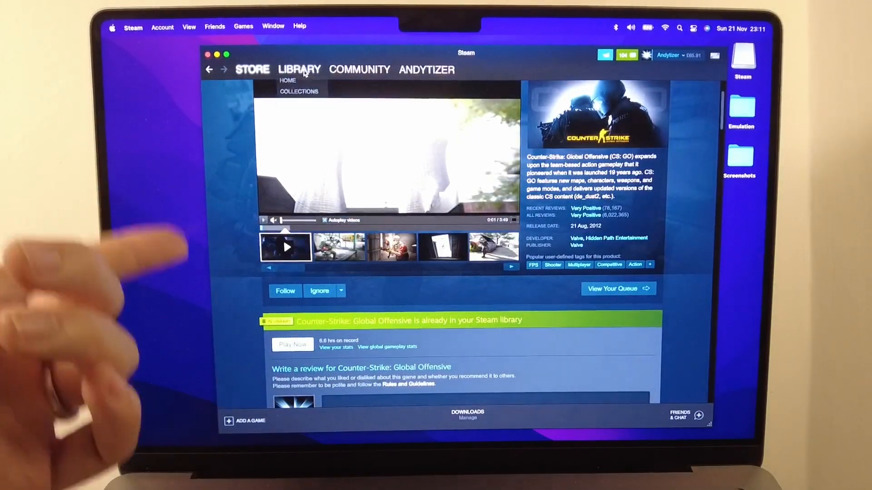
{"action": "left_click", "coordinate": [299, 69]}
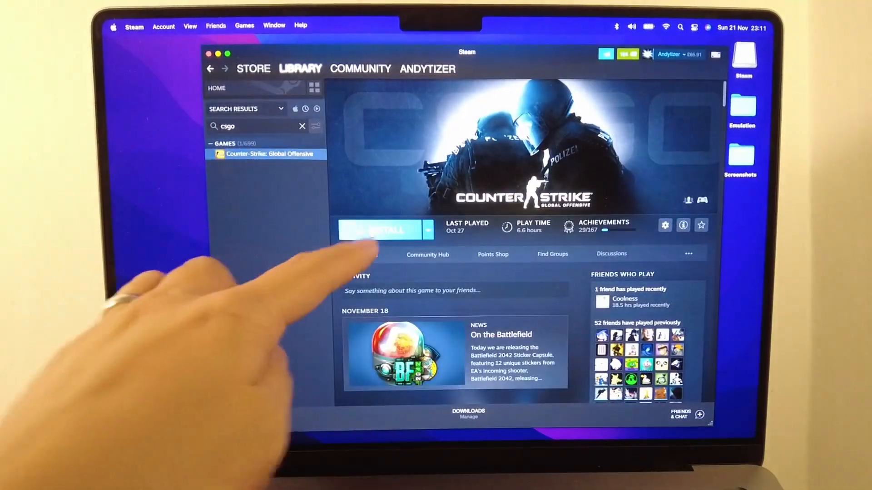
Install Counter-Strike: Global Offensive, accepting the install wizard's default options
{"action": "left_click", "coordinate": [385, 229]}
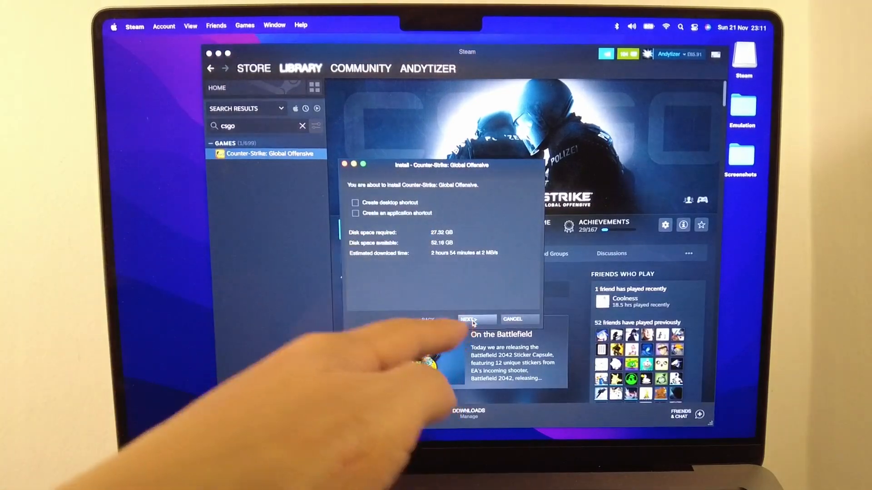
{"action": "left_click", "coordinate": [469, 320]}
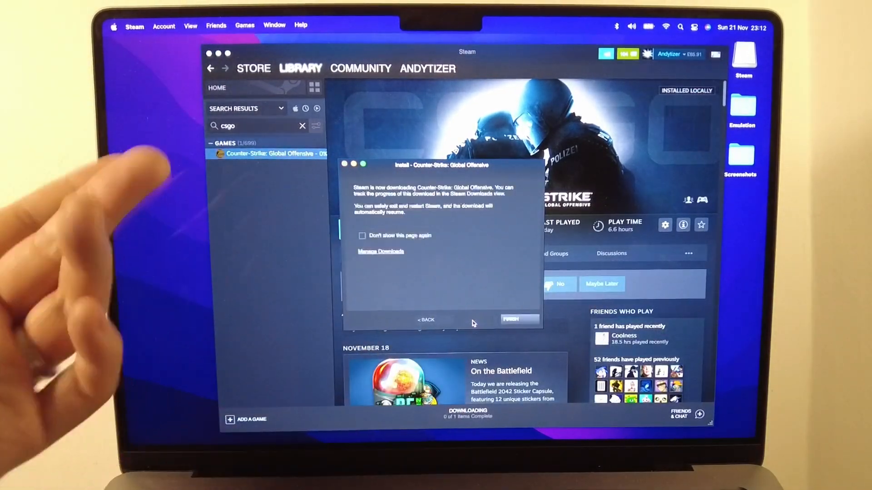
{"action": "left_click", "coordinate": [516, 319]}
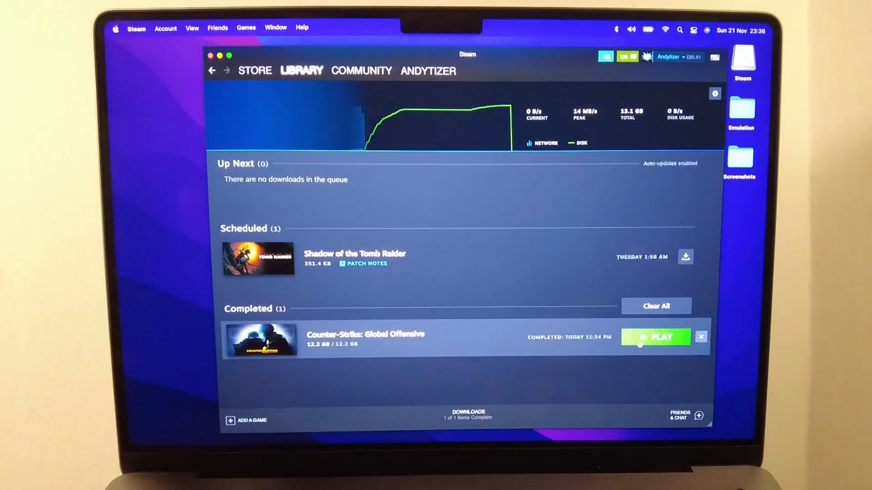
Launch the completed Counter-Strike: Global Offensive download from the Downloads page
{"action": "left_click", "coordinate": [655, 338]}
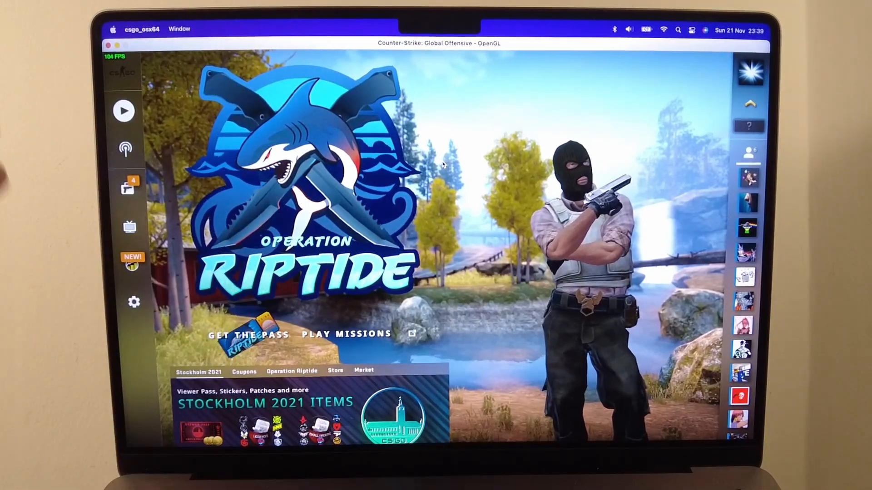
{"action": "mouse_move", "coordinate": [119, 74]}
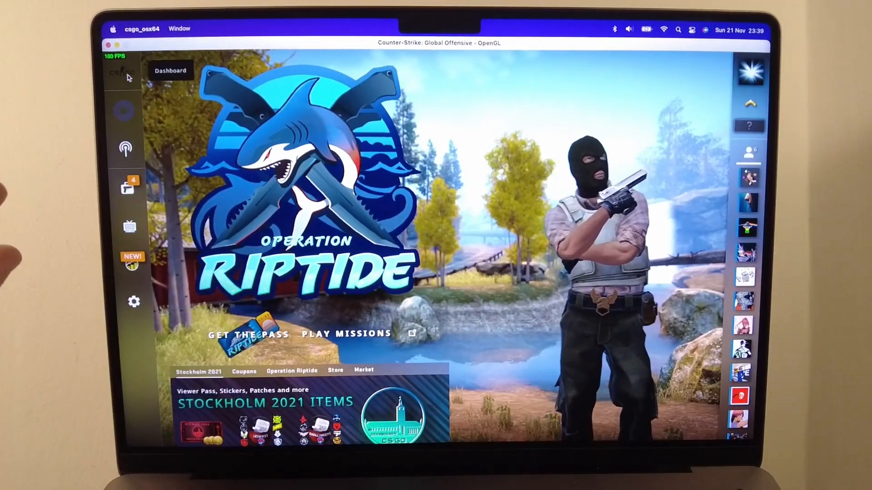
Review CS:GO's video settings, quit, and bring up its Steam Properties with launch options
{"action": "left_click", "coordinate": [134, 302]}
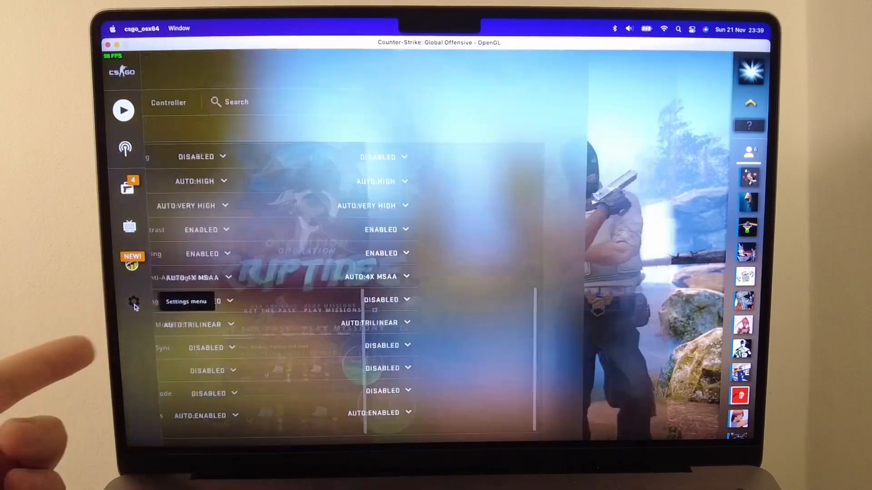
{"action": "left_click", "coordinate": [134, 301]}
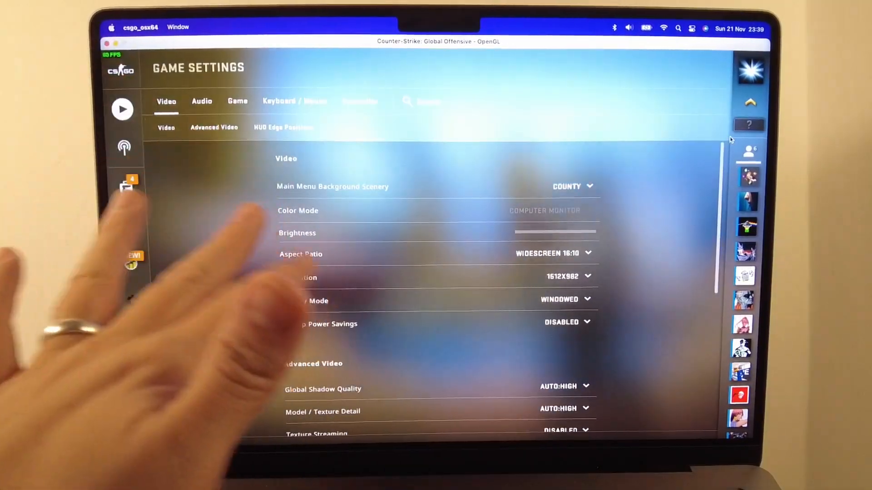
{"action": "scroll", "scroll_direction": "down", "scroll_amount": 3}
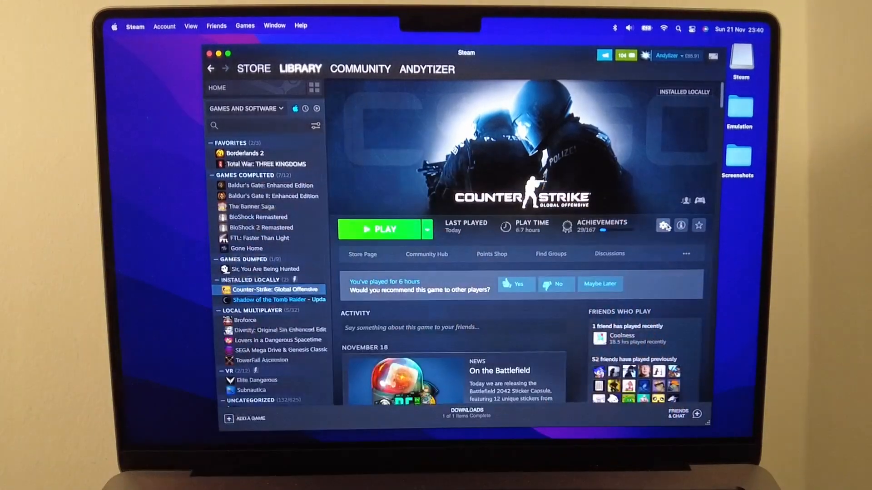
{"action": "left_click", "coordinate": [663, 224]}
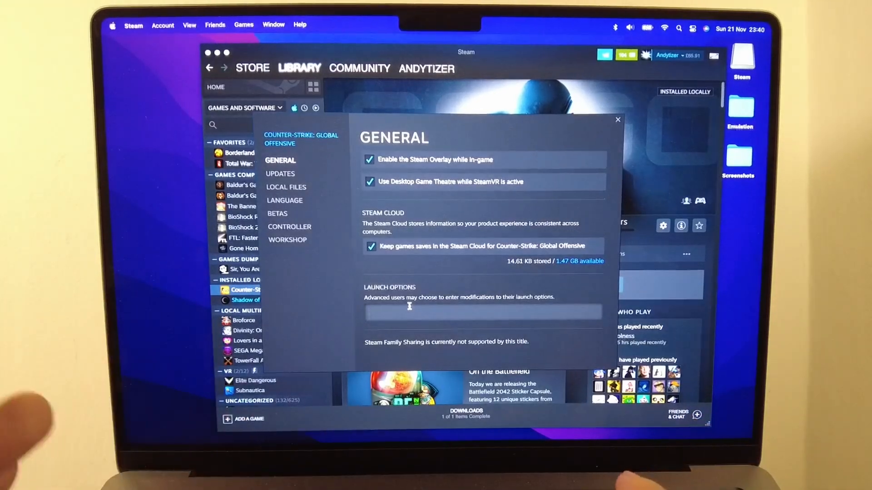
Enter launch options -w 800 -h 600 -refresh 60 and close the Properties dialog
{"action": "type", "text": "-w"}
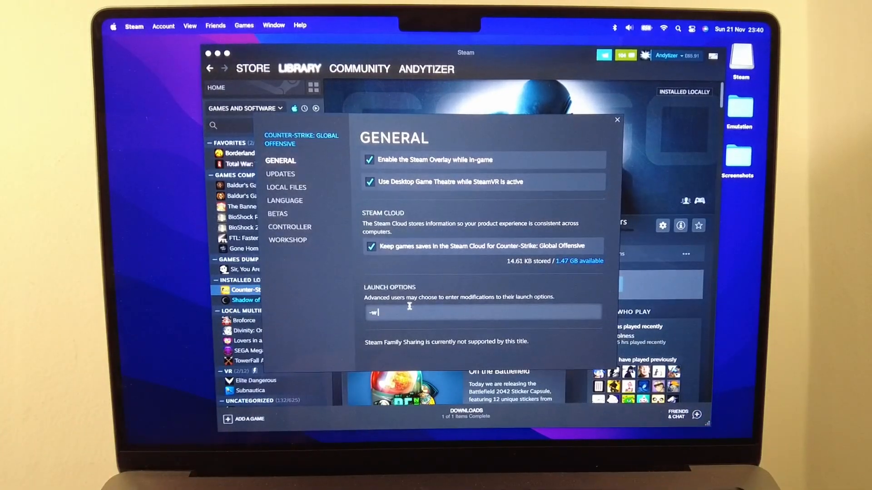
{"action": "type", "text": "800"}
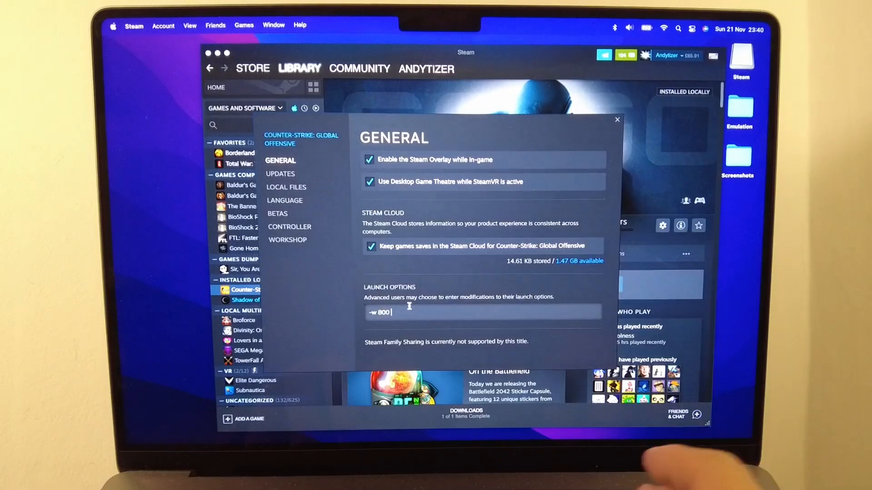
{"action": "type", "text": "-h"}
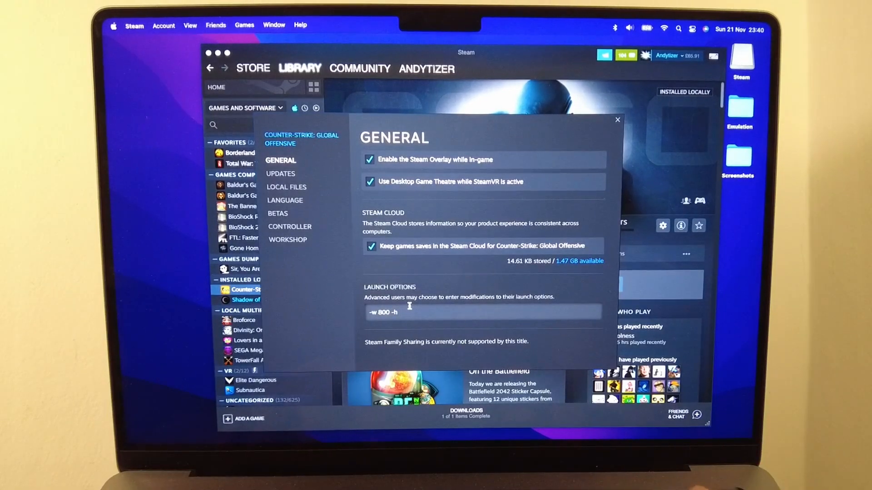
{"action": "type", "text": "600"}
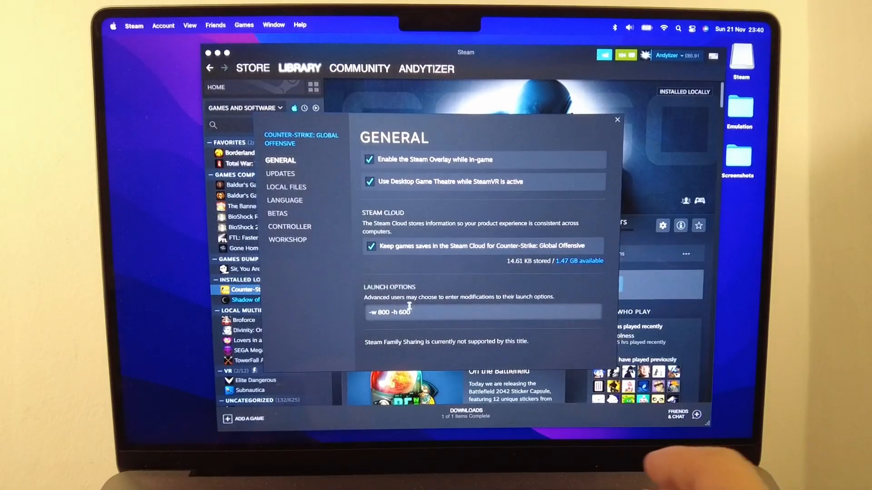
{"action": "type", "text": "-refresh 60"}
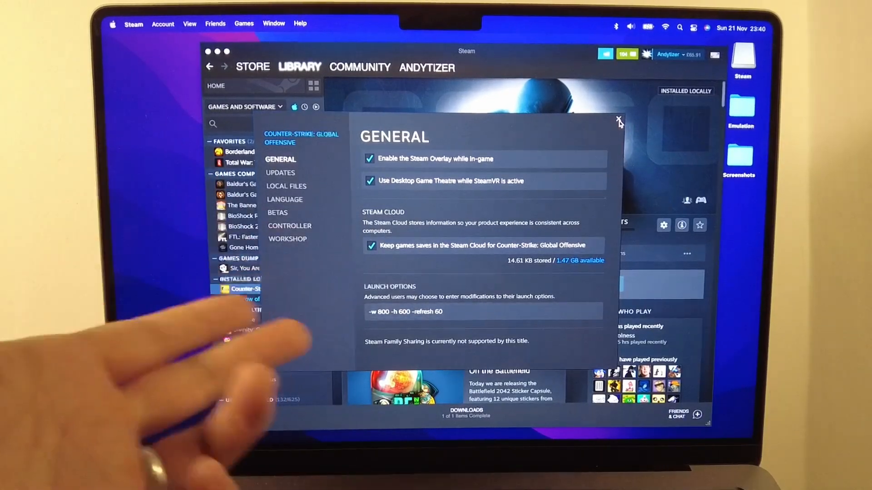
{"action": "left_click", "coordinate": [617, 120]}
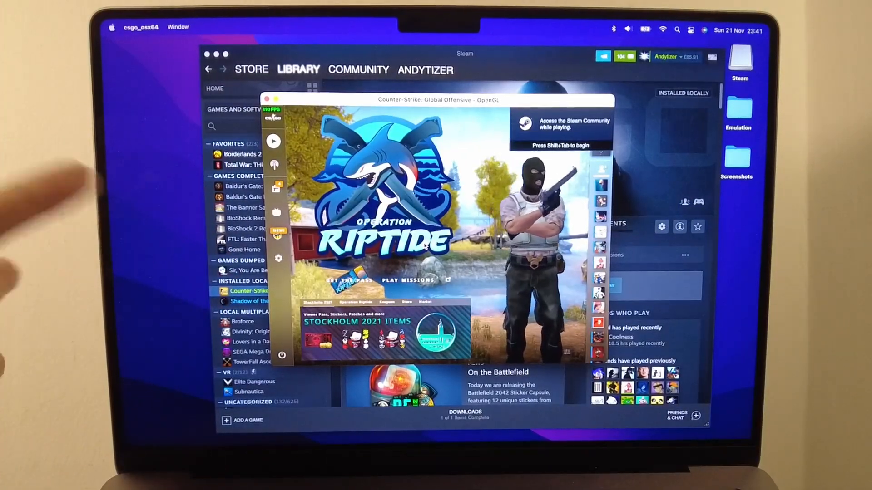
Set Display Mode to Fullscreen in the video settings, running at 1920x1200
{"action": "left_click", "coordinate": [278, 258]}
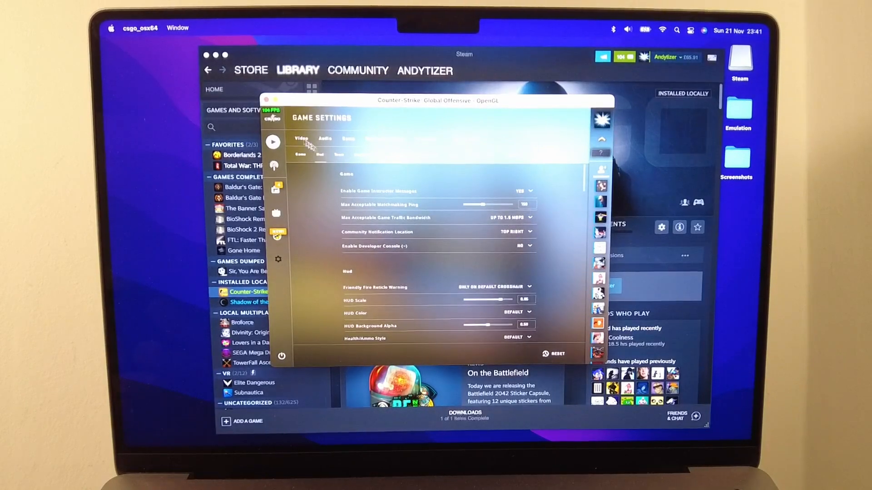
{"action": "left_click", "coordinate": [301, 138]}
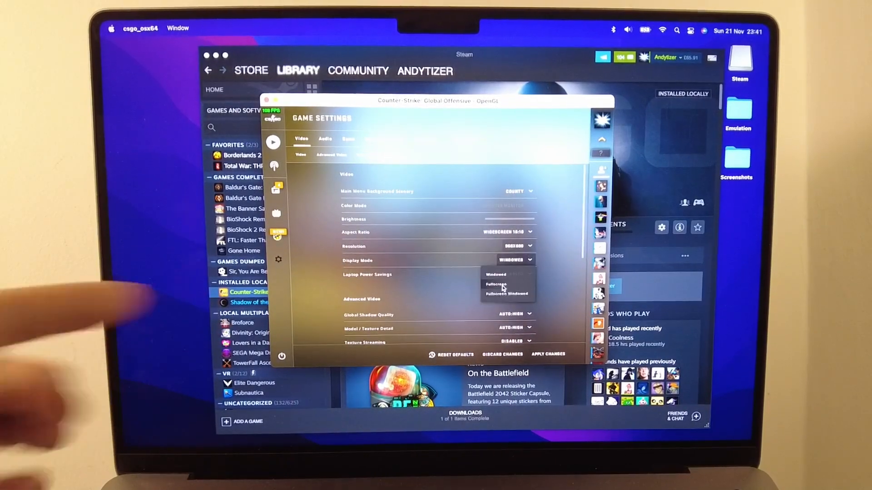
{"action": "left_click", "coordinate": [514, 246]}
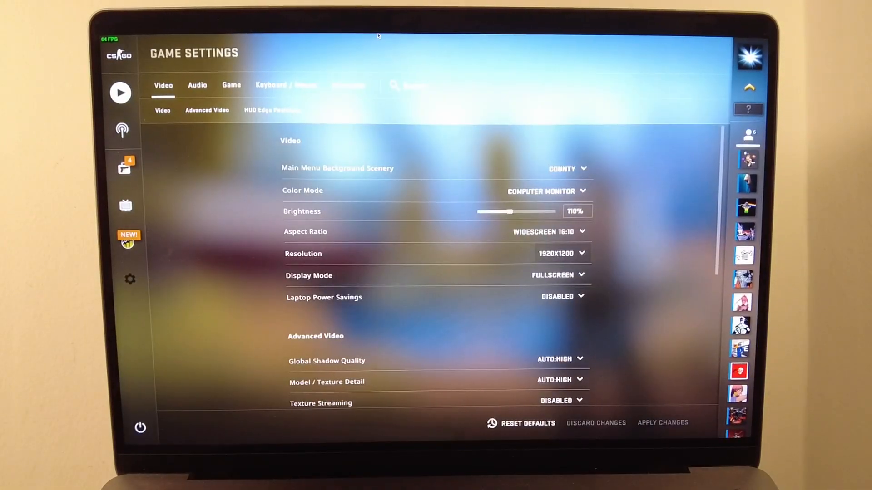
{"action": "left_click", "coordinate": [550, 232]}
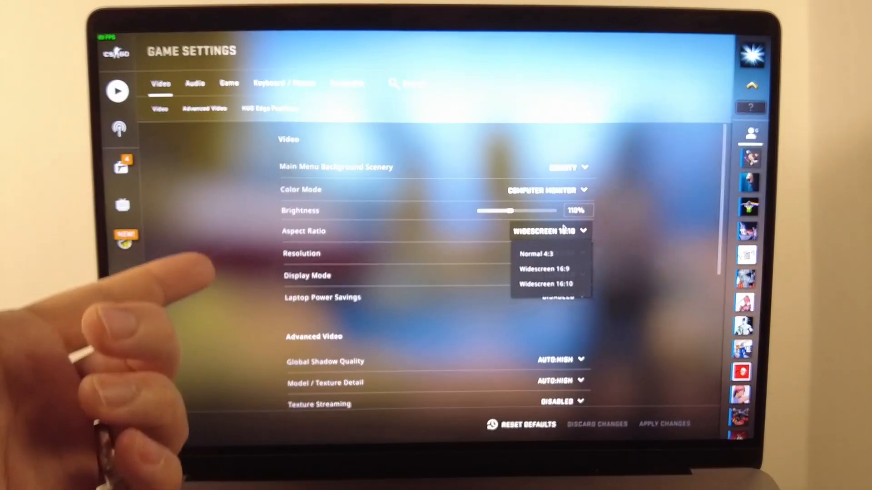
{"action": "left_click", "coordinate": [551, 285]}
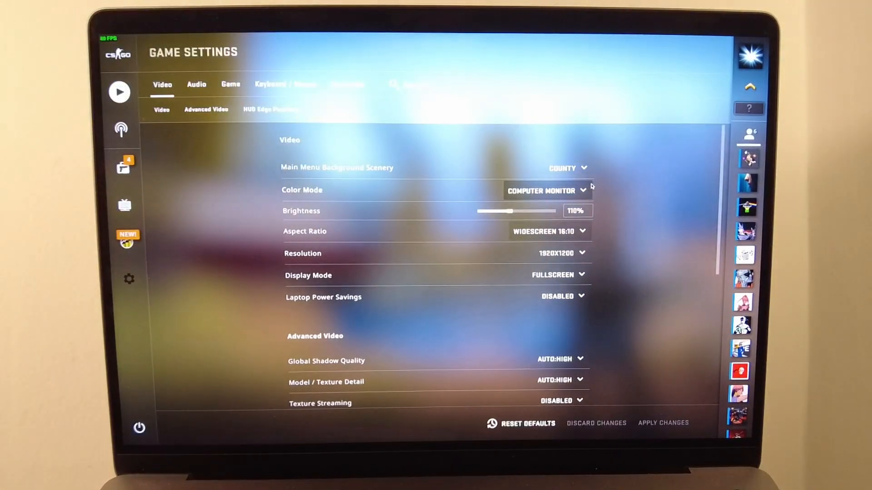
{"action": "scroll", "scroll_direction": "down", "scroll_amount": 3}
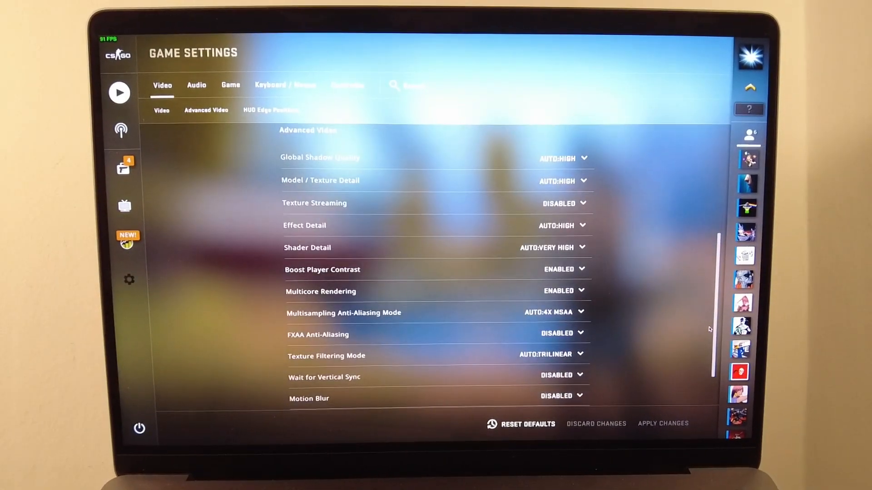
{"action": "scroll", "scroll_direction": "up", "scroll_amount": 3}
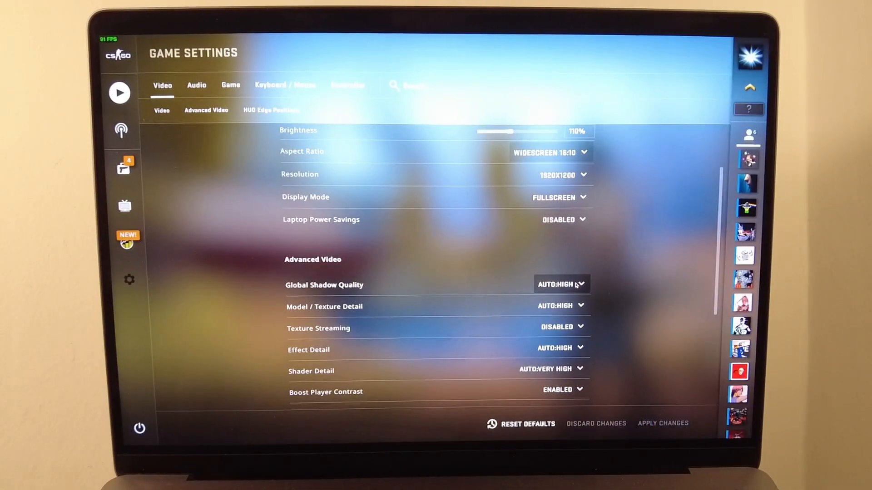
{"action": "left_click", "coordinate": [561, 284]}
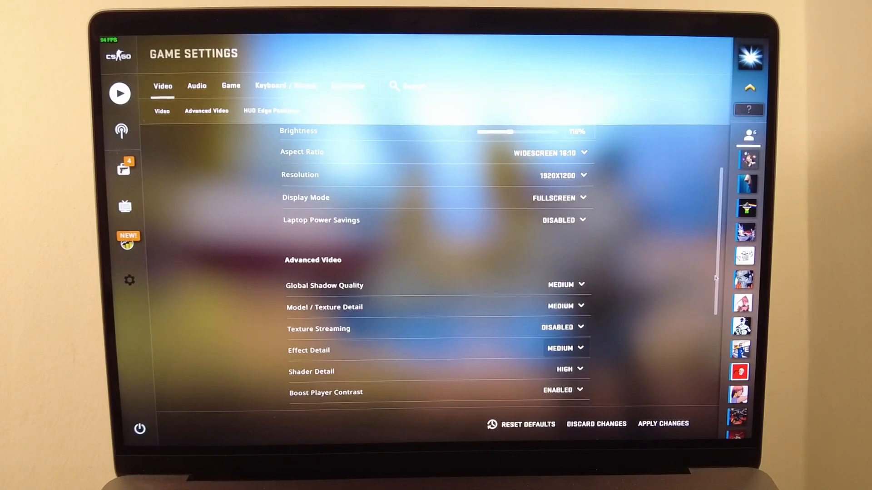
Review the multisampling anti-aliasing choices and keep Auto:4x MSAA
{"action": "scroll", "scroll_direction": "down", "scroll_amount": 3}
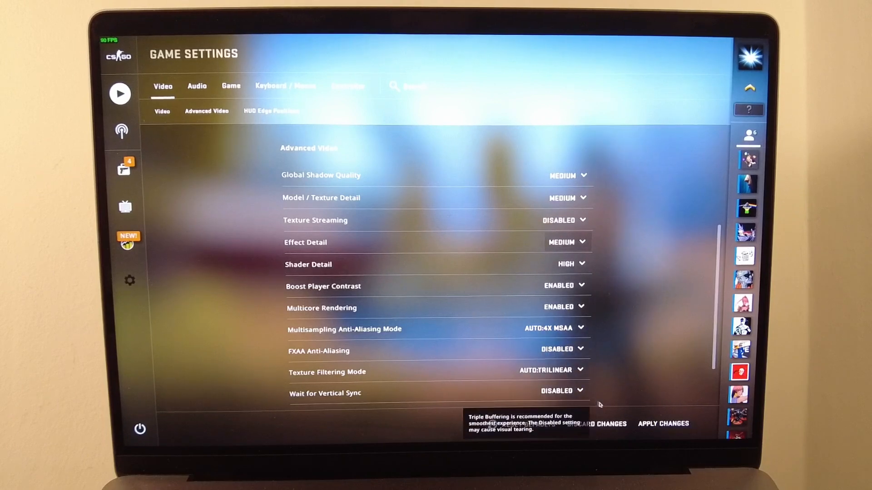
{"action": "left_click", "coordinate": [554, 328]}
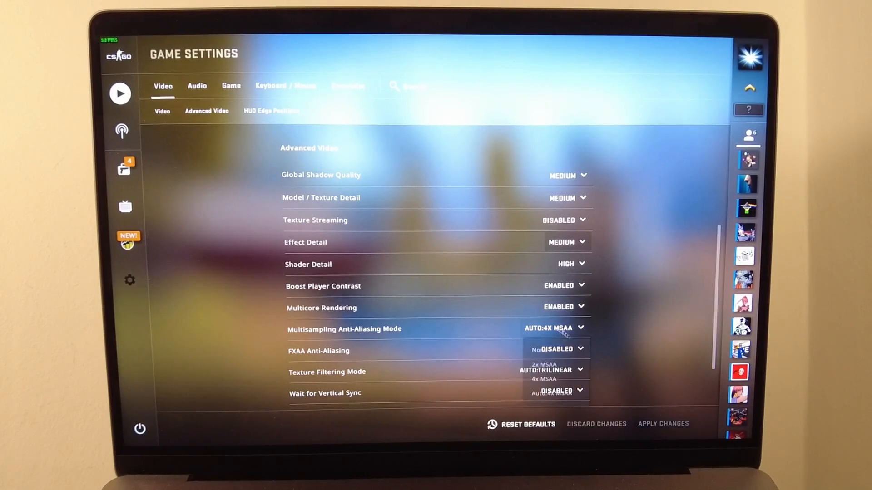
{"action": "left_click", "coordinate": [554, 328]}
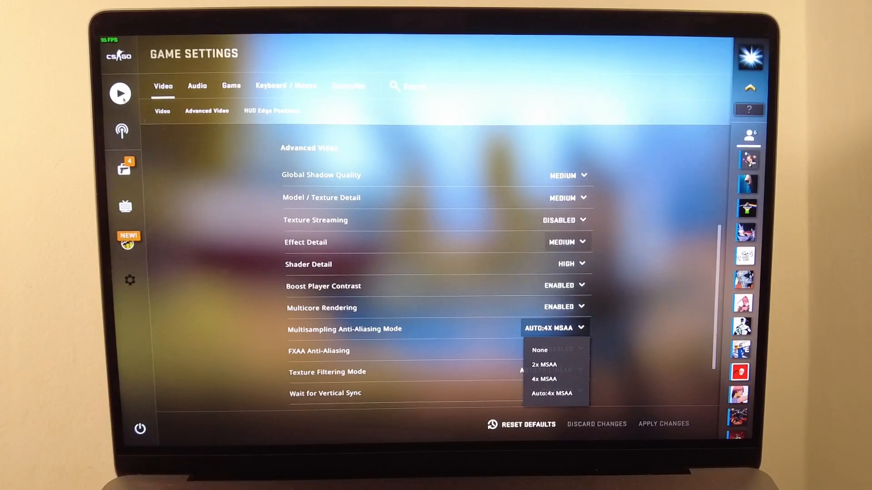
{"action": "left_click", "coordinate": [553, 393]}
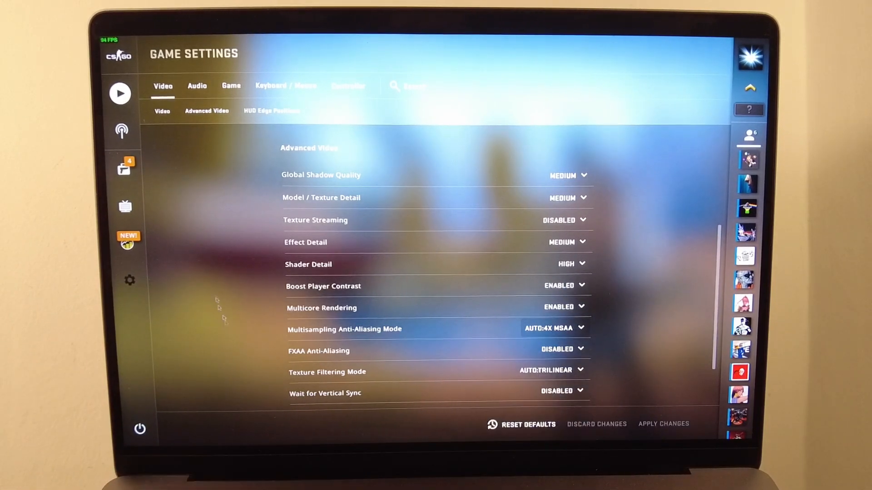
{"action": "mouse_move", "coordinate": [120, 93]}
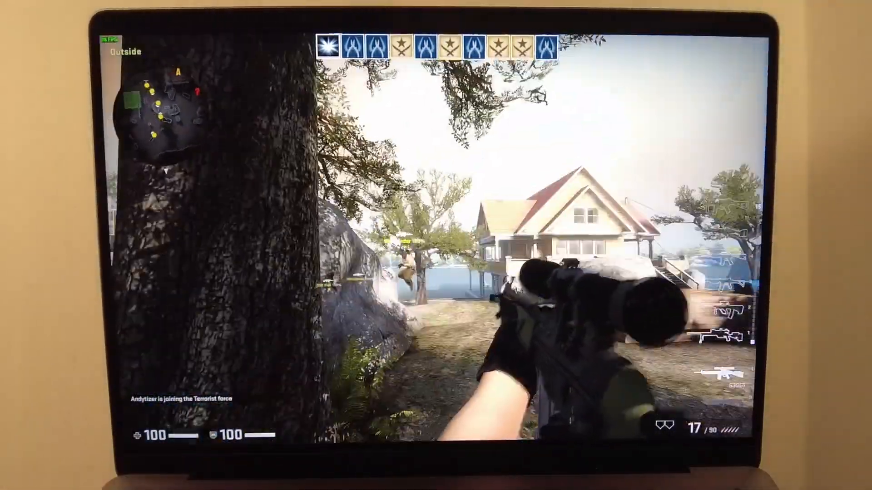
{"action": "mouse_move", "coordinate": [436, 245]}
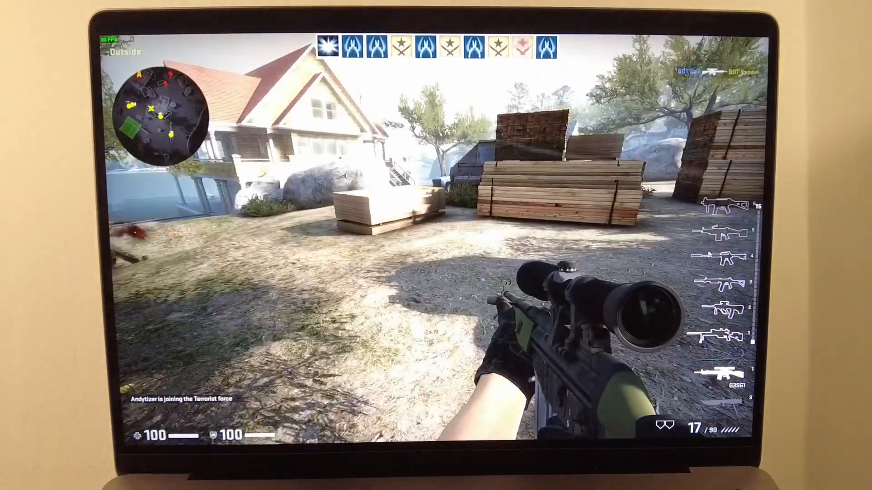